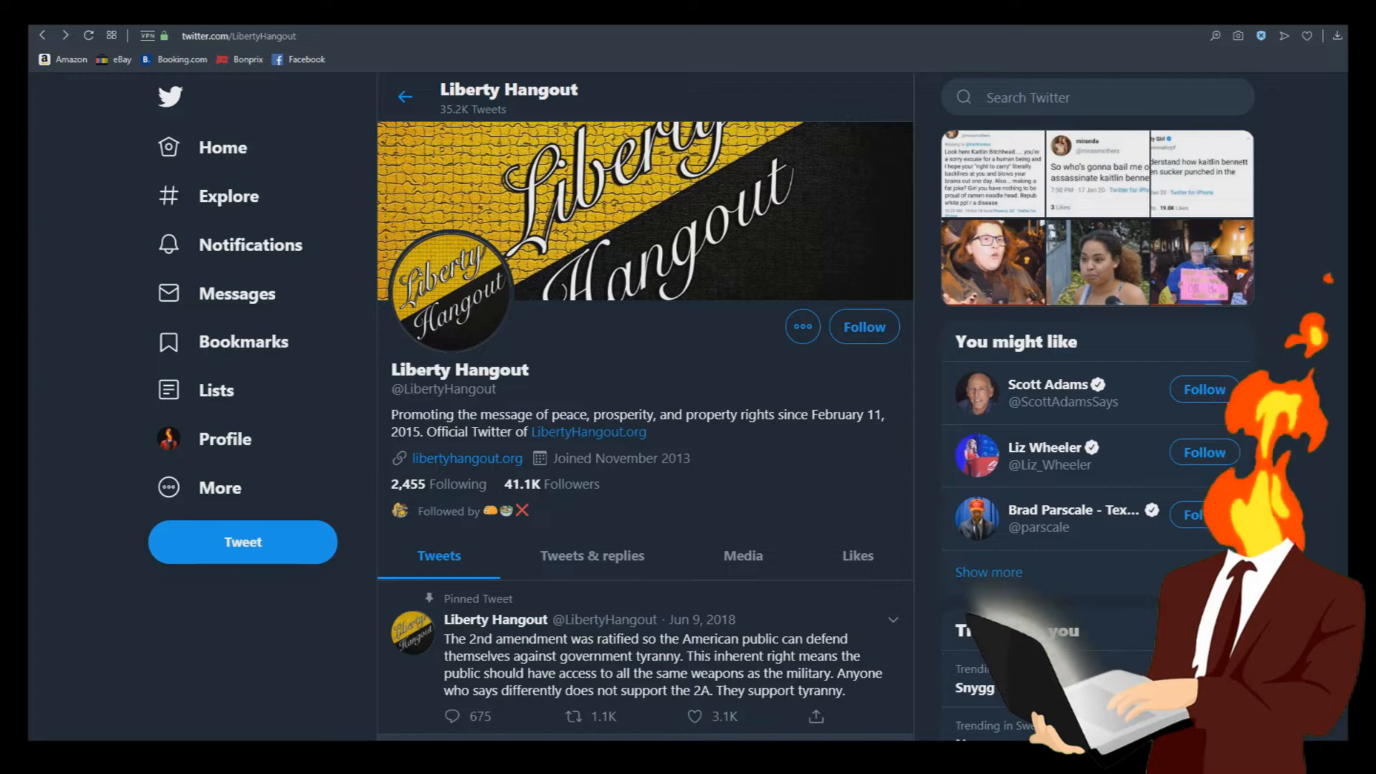
Scroll past the Liberty Hangout header to the pinned 2nd amendment tweet and the Kaitlin reply
scroll("down", 3)
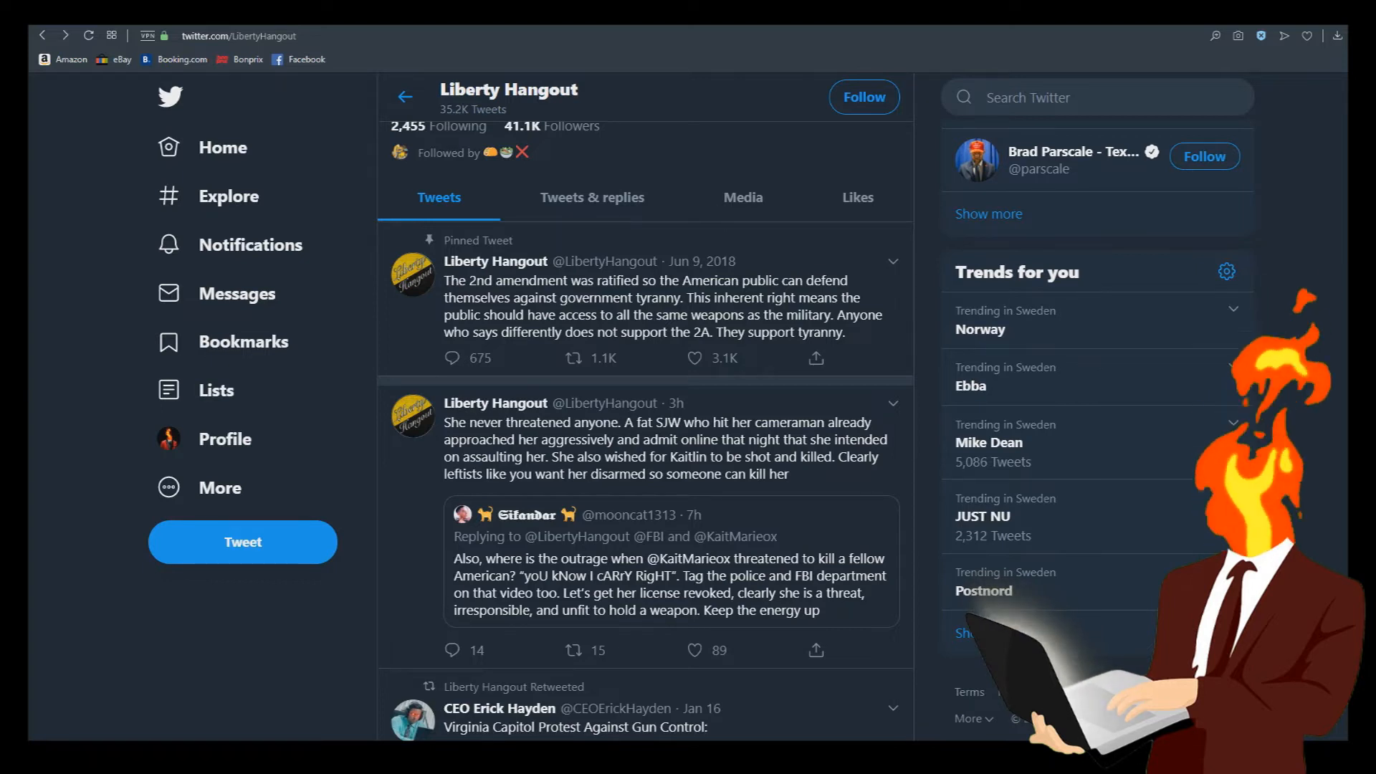
Scroll down to the tweet quoting Barack Obama's birthday post and the Jan 17 Eminem reply
scroll("down", 3)
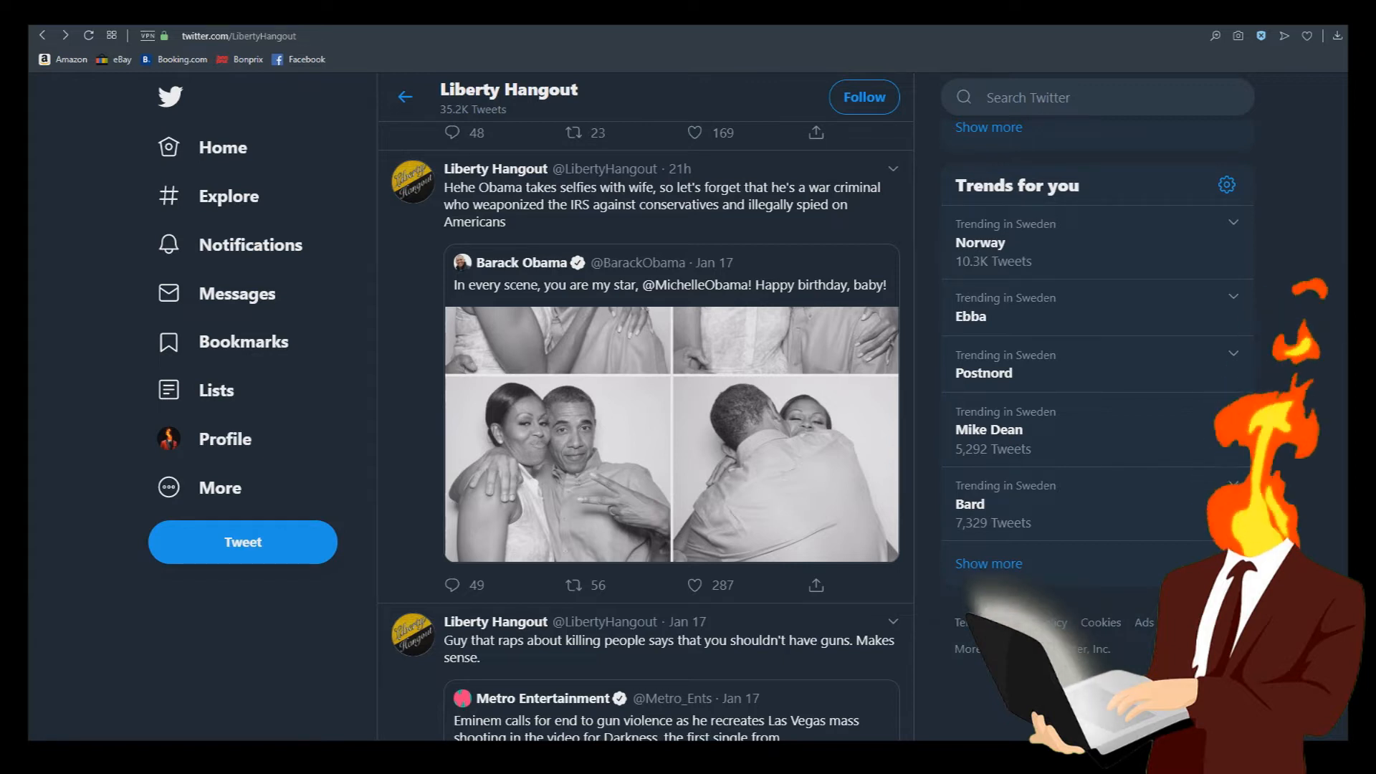
Scroll down to the Jan 16 Netflix Aaron Hernandez documentary tweet and Jon Miller retweet
scroll("down", 3)
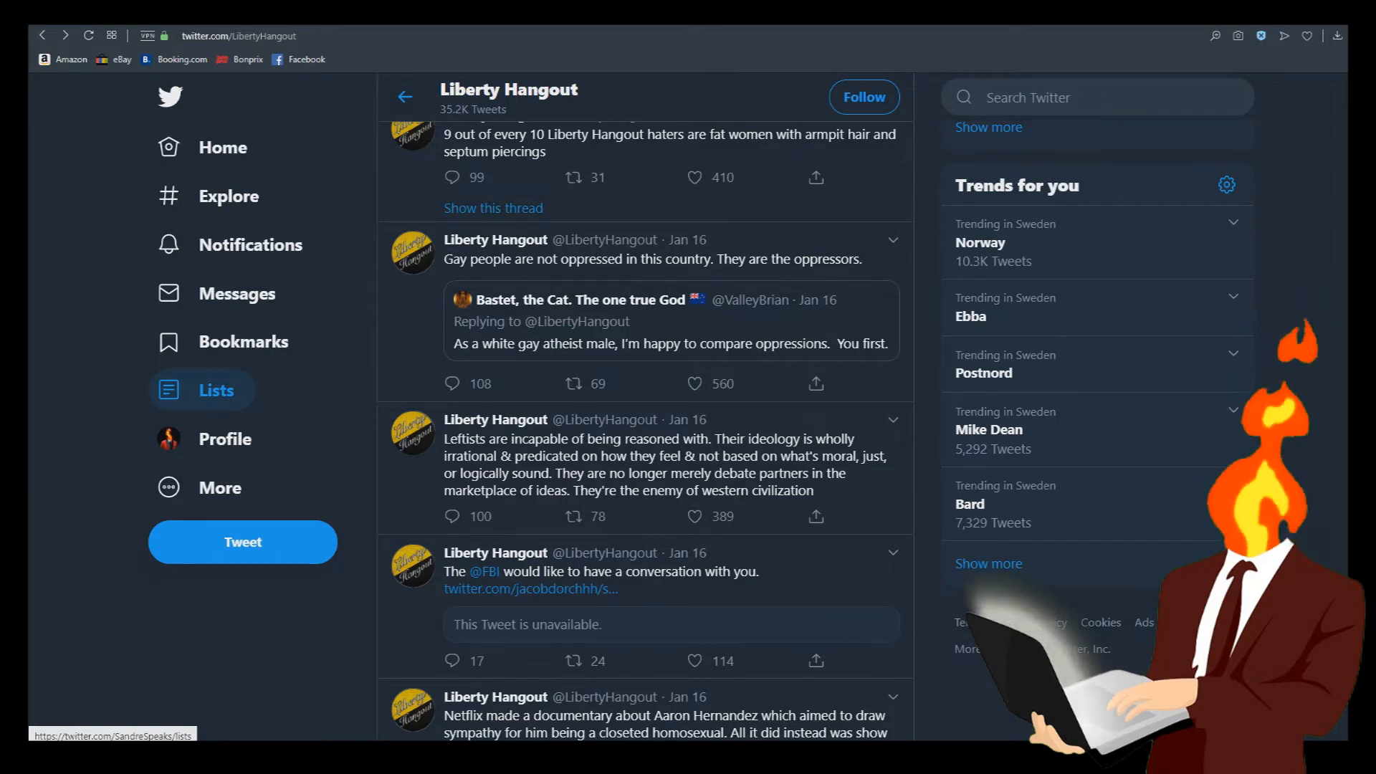
scroll("down", 3)
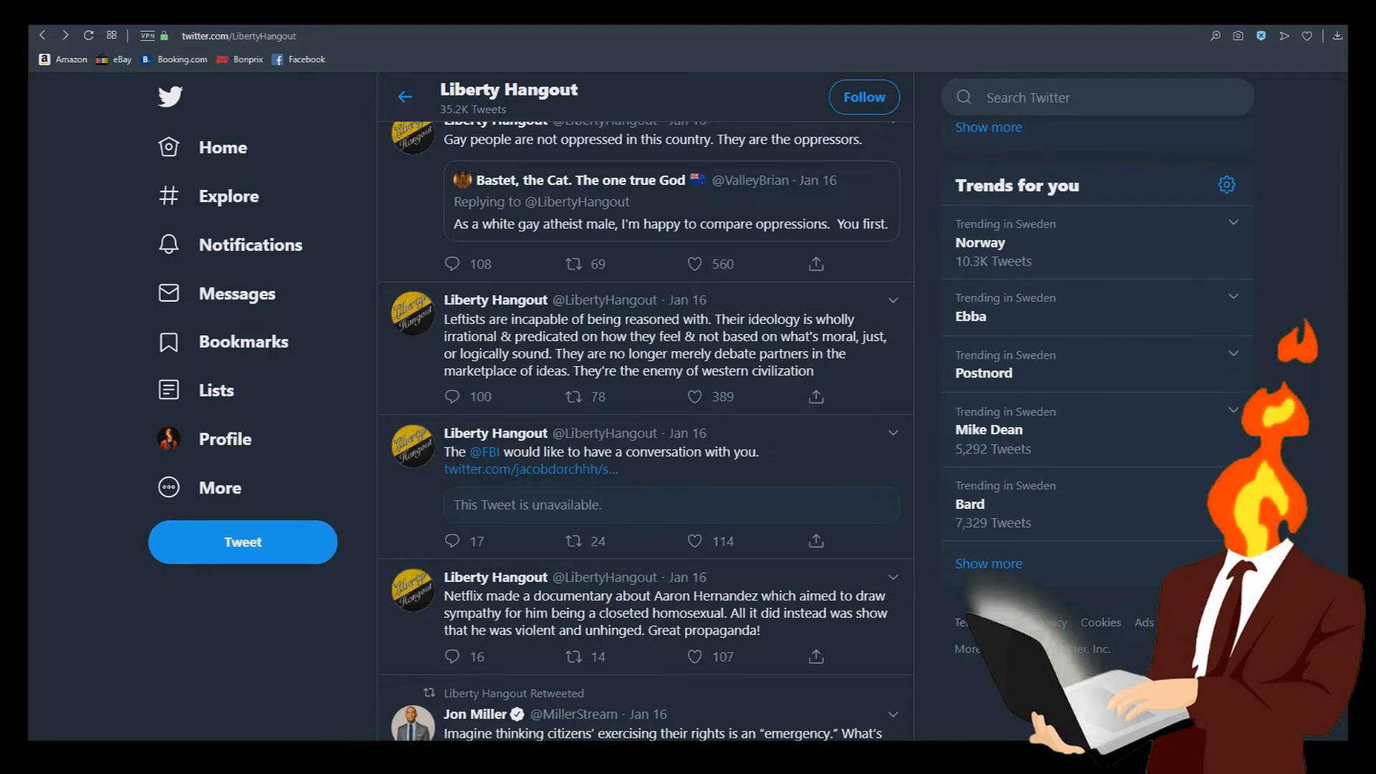
Scroll down and open the Jan 13 #LGBTQgang tweet with the Sodom and Gomorrah painting
scroll("down", 3)
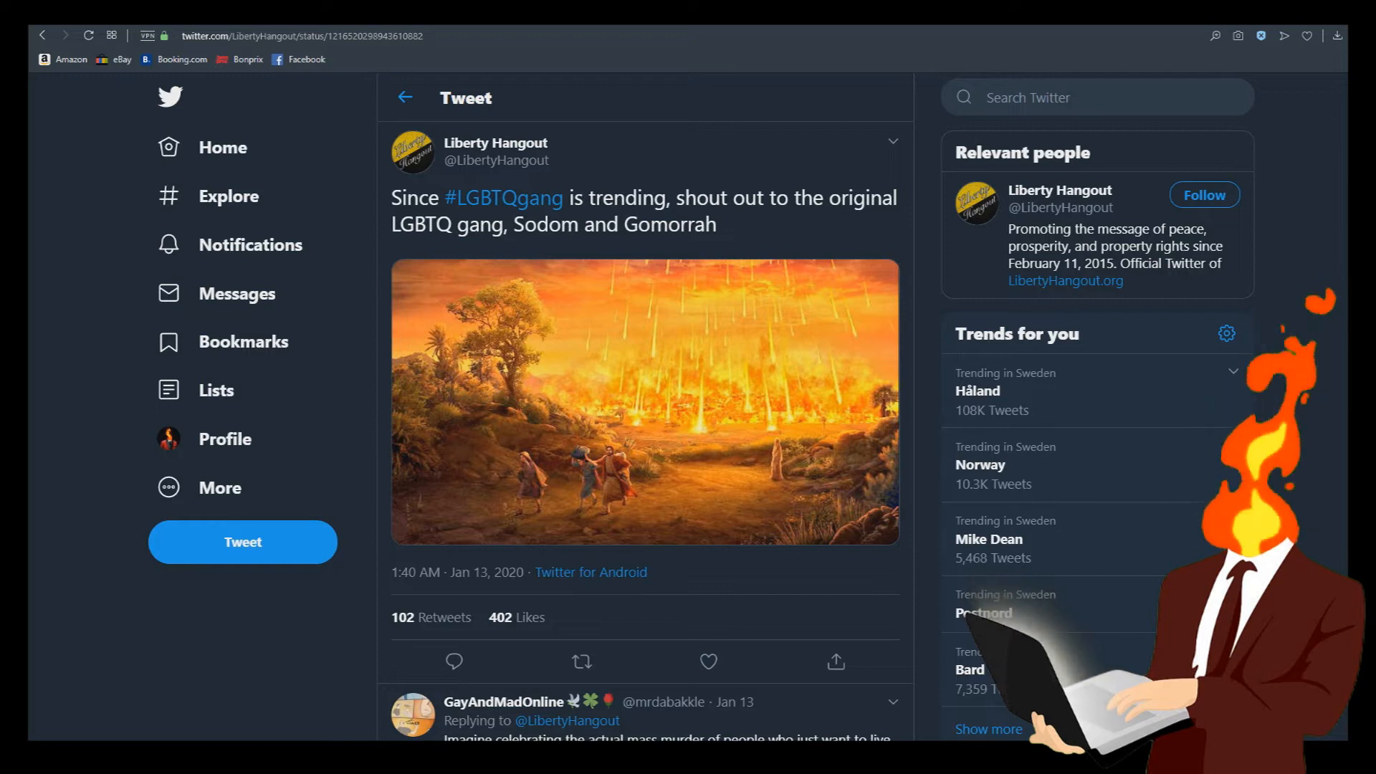
View the tweet's Sodom and Gomorrah painting full size in the photo viewer
left_click(645, 403)
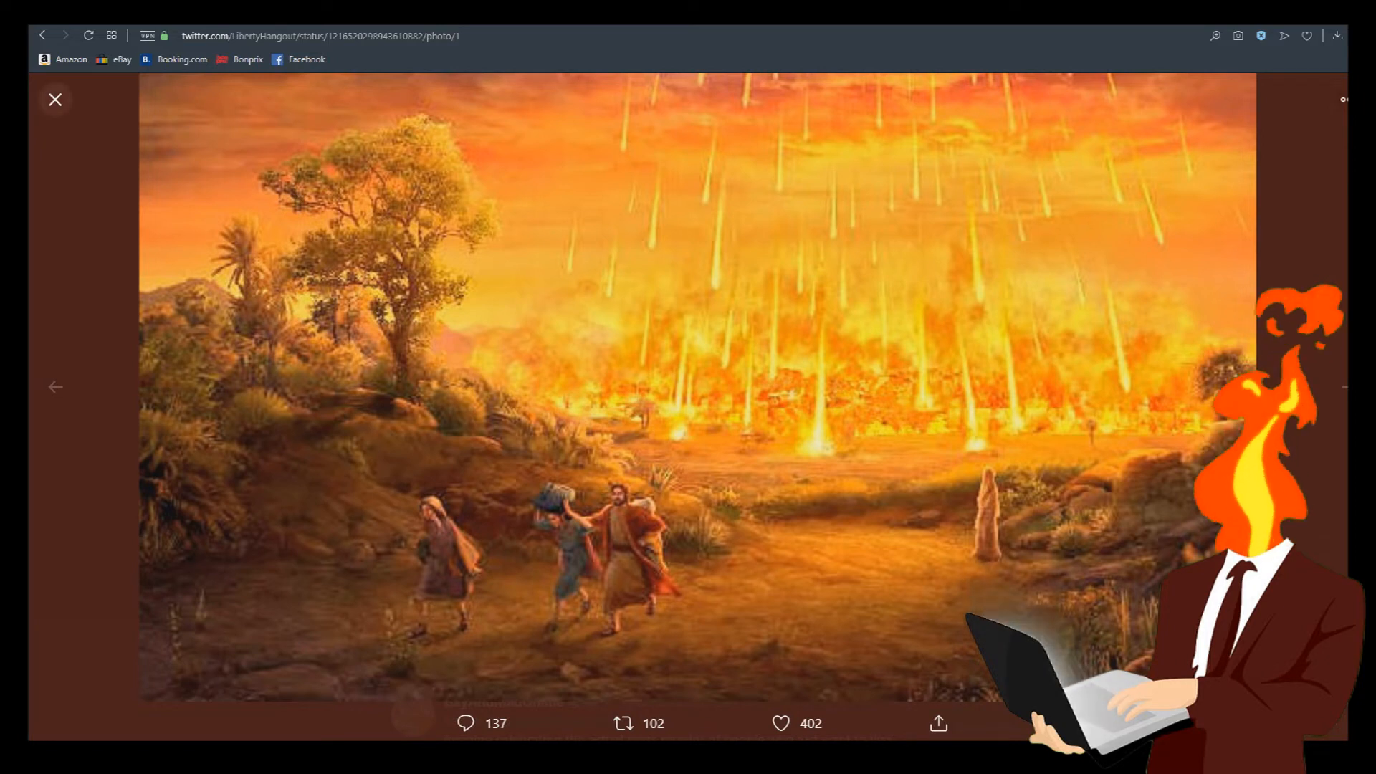
Close the photo and tweet view, returning to the timeline at the Pete Buttigieg quote tweet
left_click(55, 100)
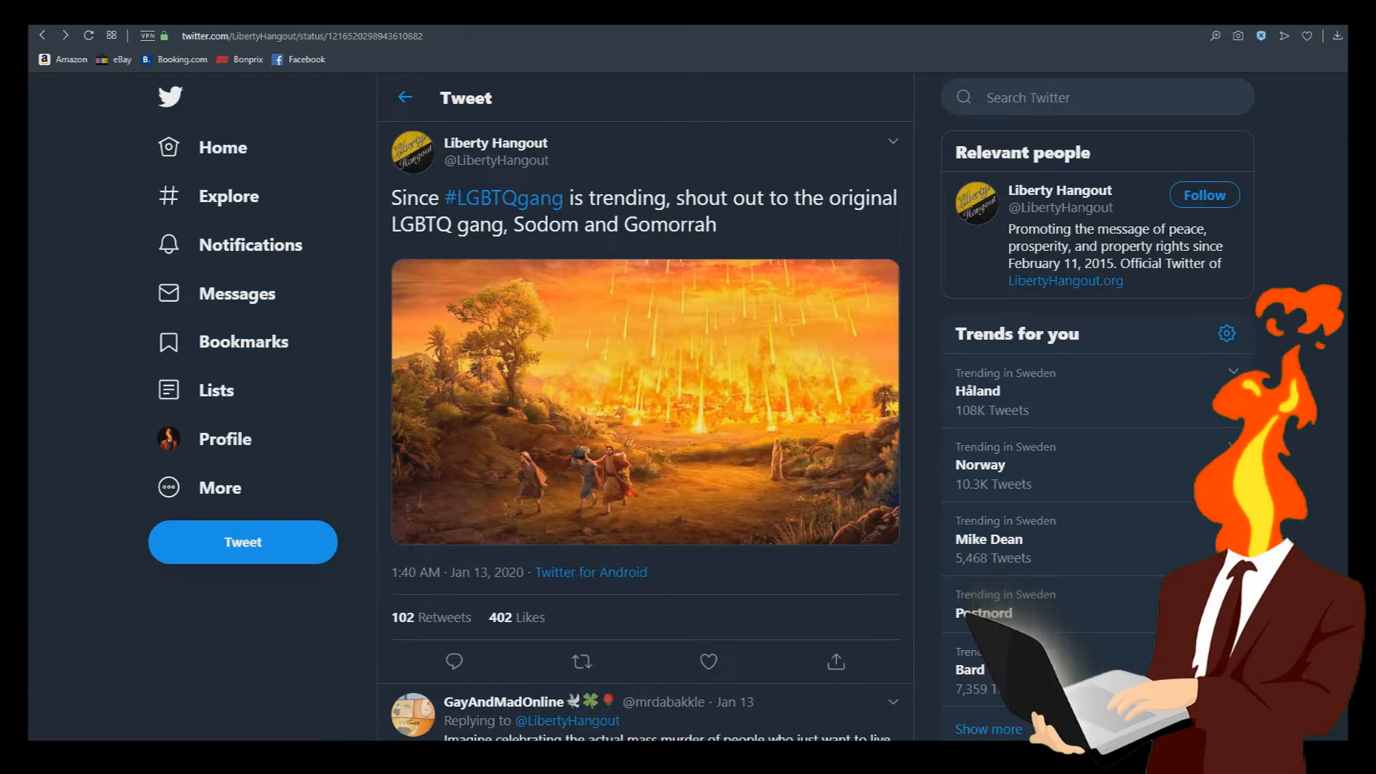
left_click(495, 143)
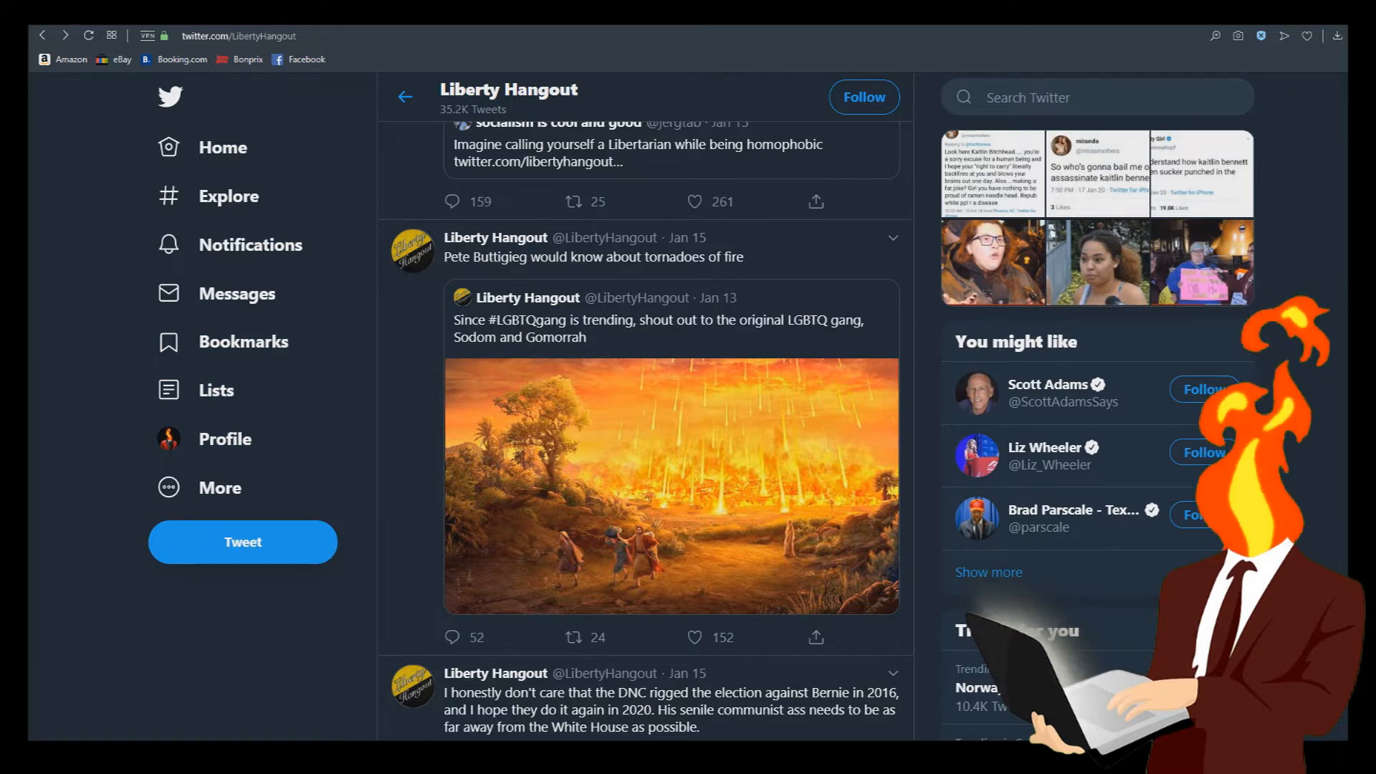
Scroll down to the Jan 14 gulags tweet quoting Andy Ngo's Project Veritas video
scroll("down", 3)
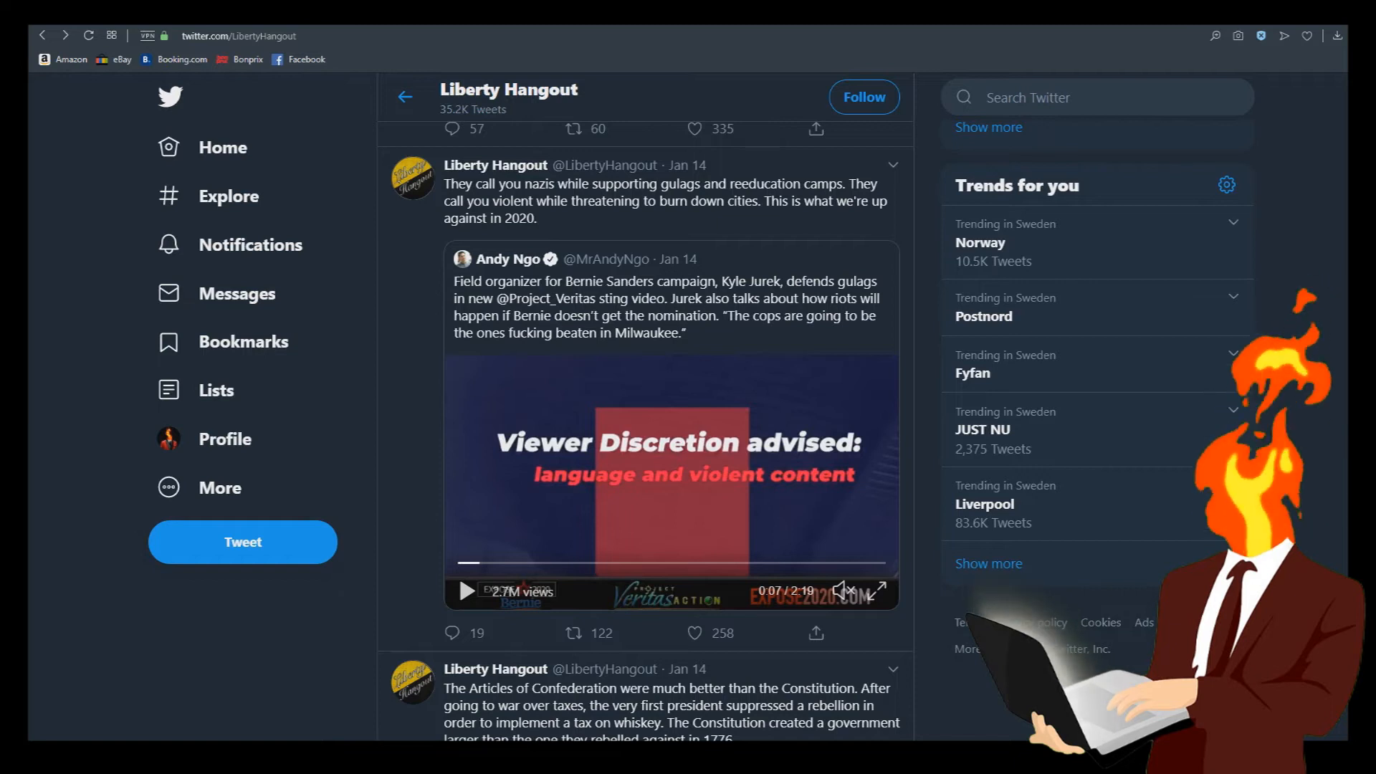
Scroll to the Articles of Confederation, Joseph McCarthy and Kaitlin Bennett video retweet tweets
scroll("down", 3)
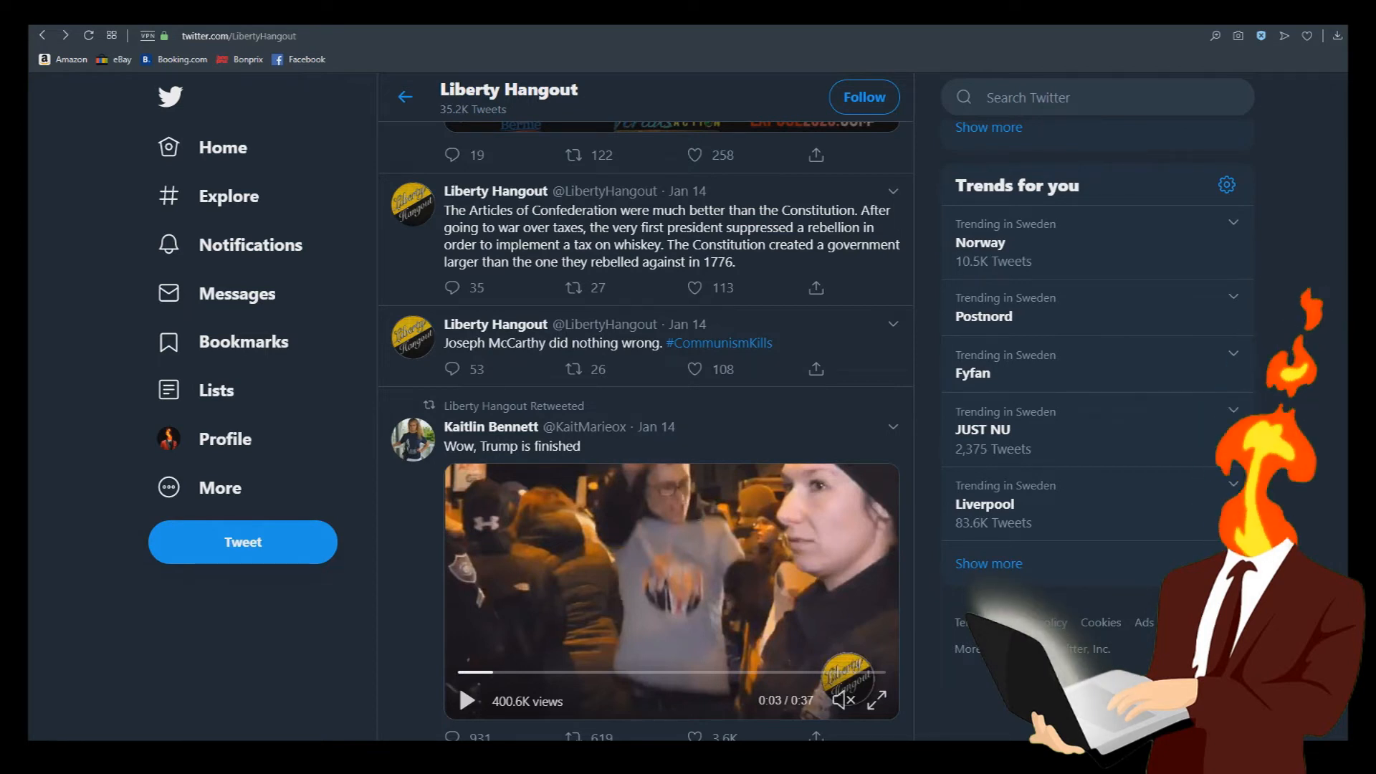
Scroll down to the Keean Bexte retweet about being punched outside the courthouse
scroll("down", 3)
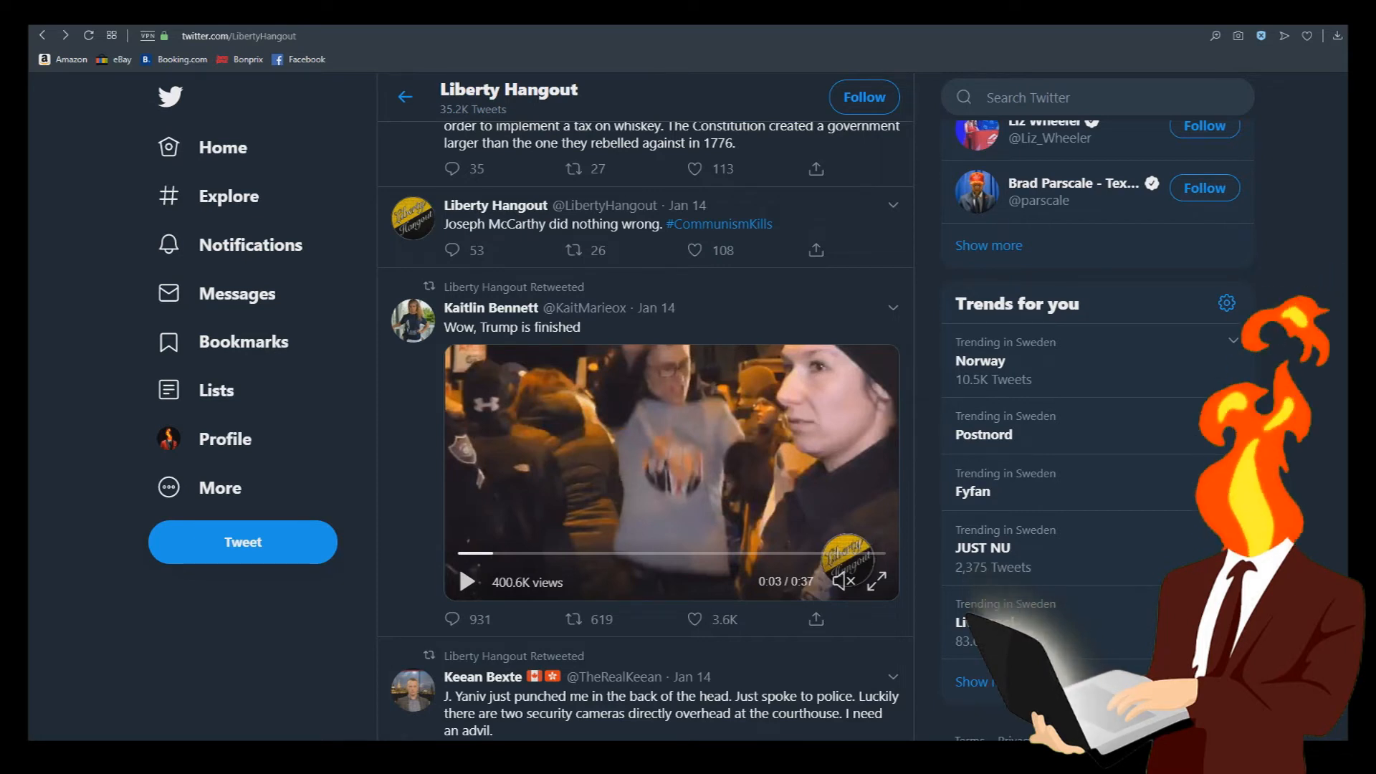
Scroll to the Jan 13 democracy, mass immigration and Wharton monarchies study tweets
scroll("down", 3)
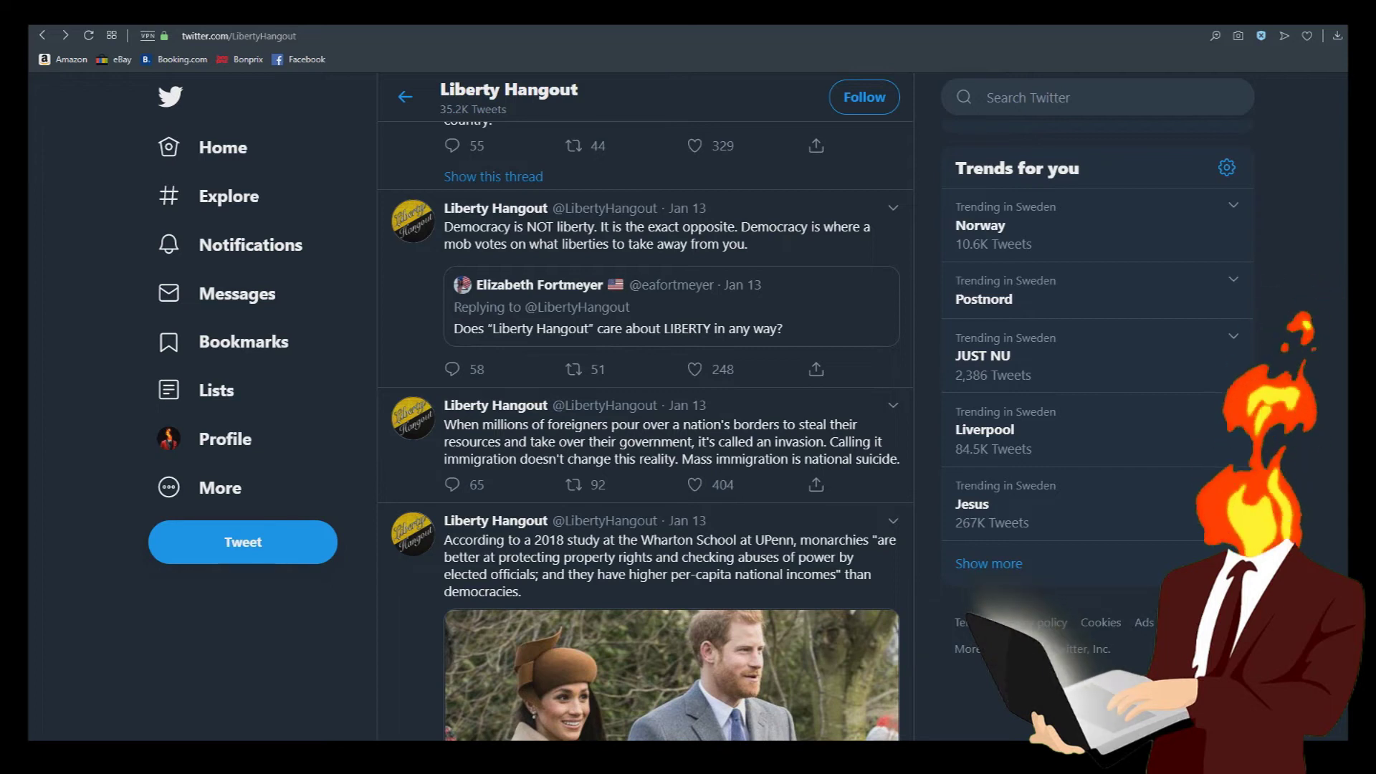
Scroll down to the Jan 13 tweet citing the Wharton study on monarchies
scroll("down", 3)
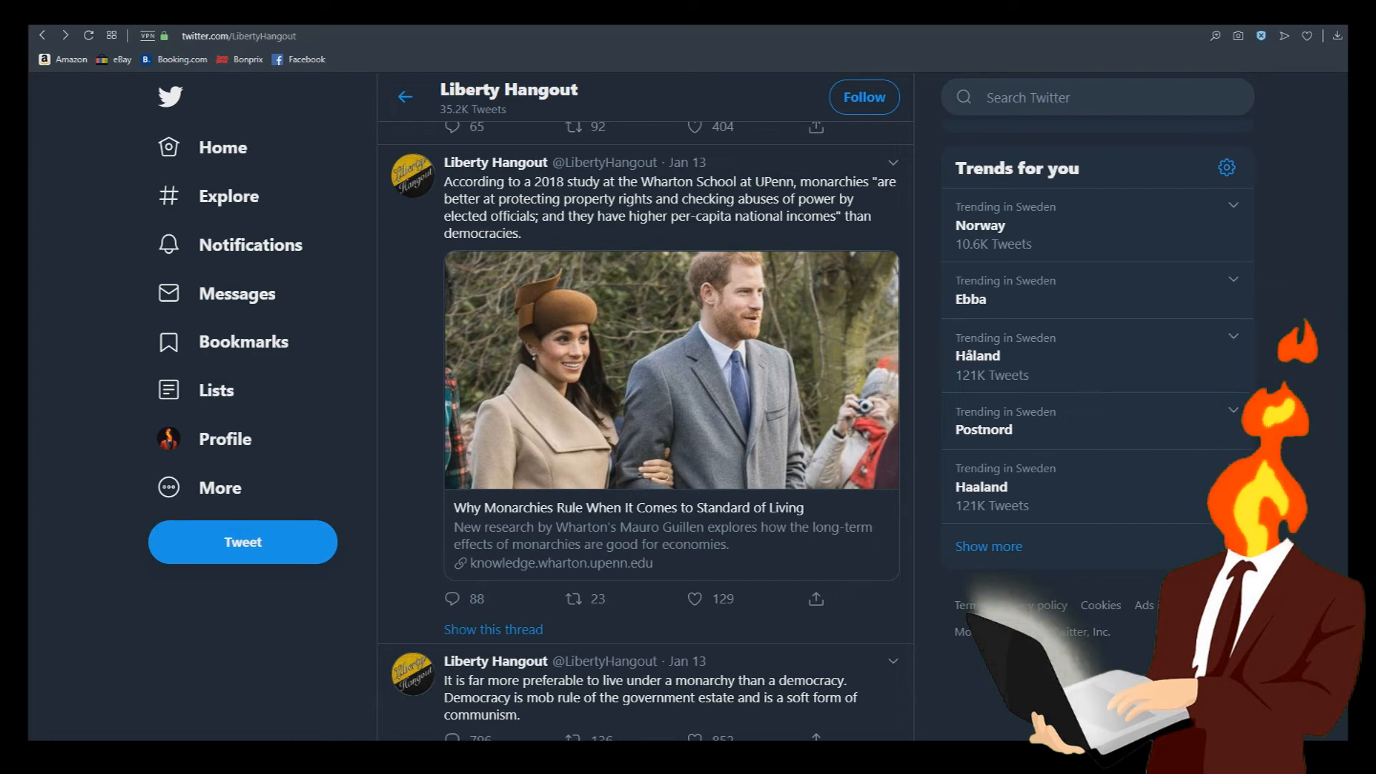
Scroll further down the feed to the Jan 11 tweet about identifying as libertarian
scroll("down", 3)
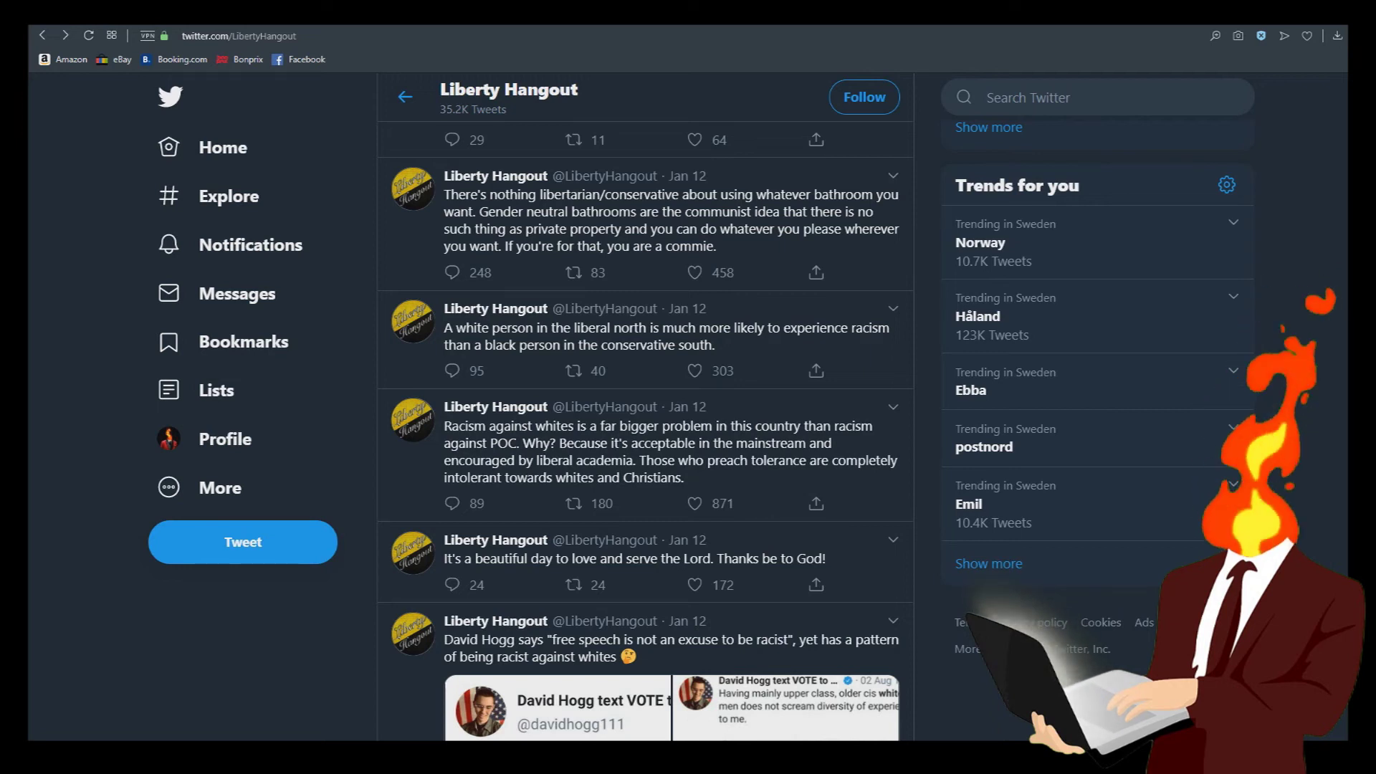
scroll("down", 3)
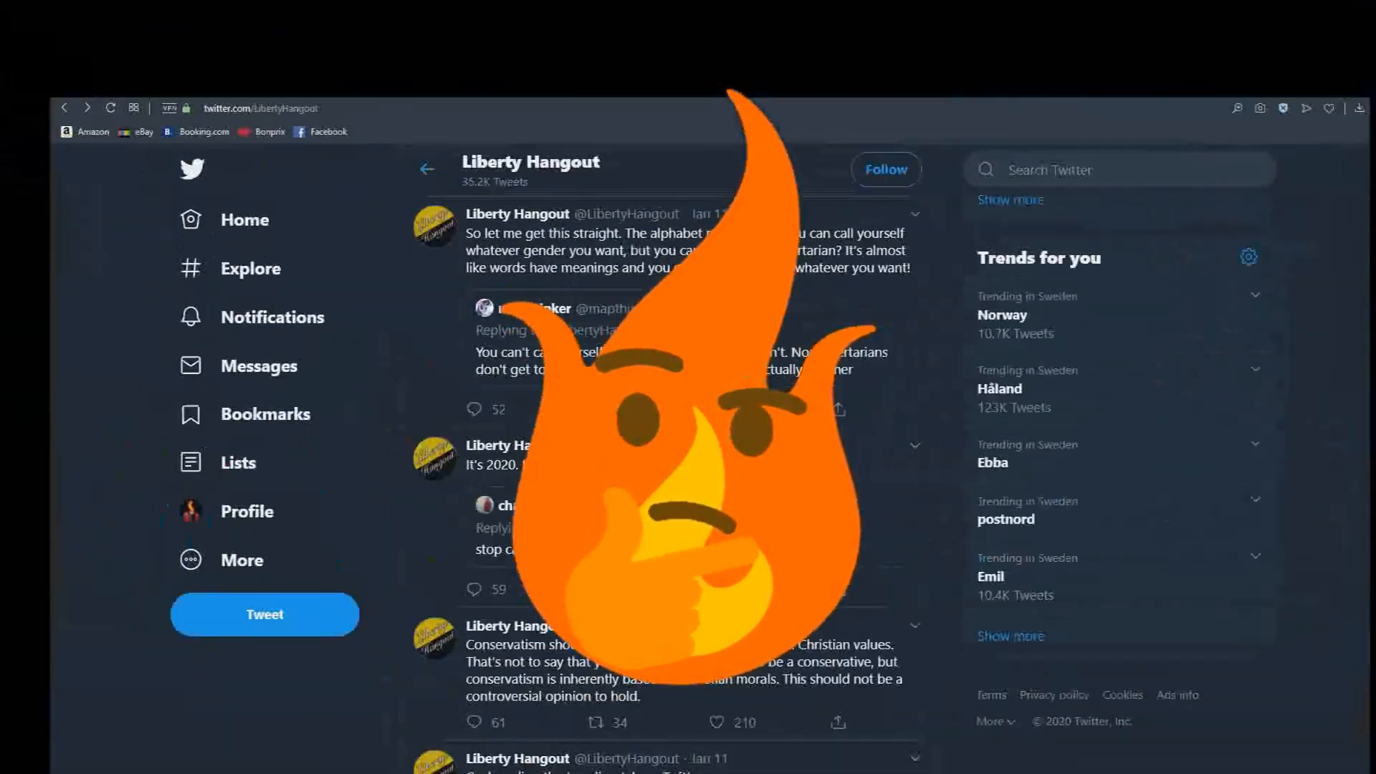
Scroll to the 'God reading the trending tab' tweet and open its Noah meme full-size
scroll("down", 3)
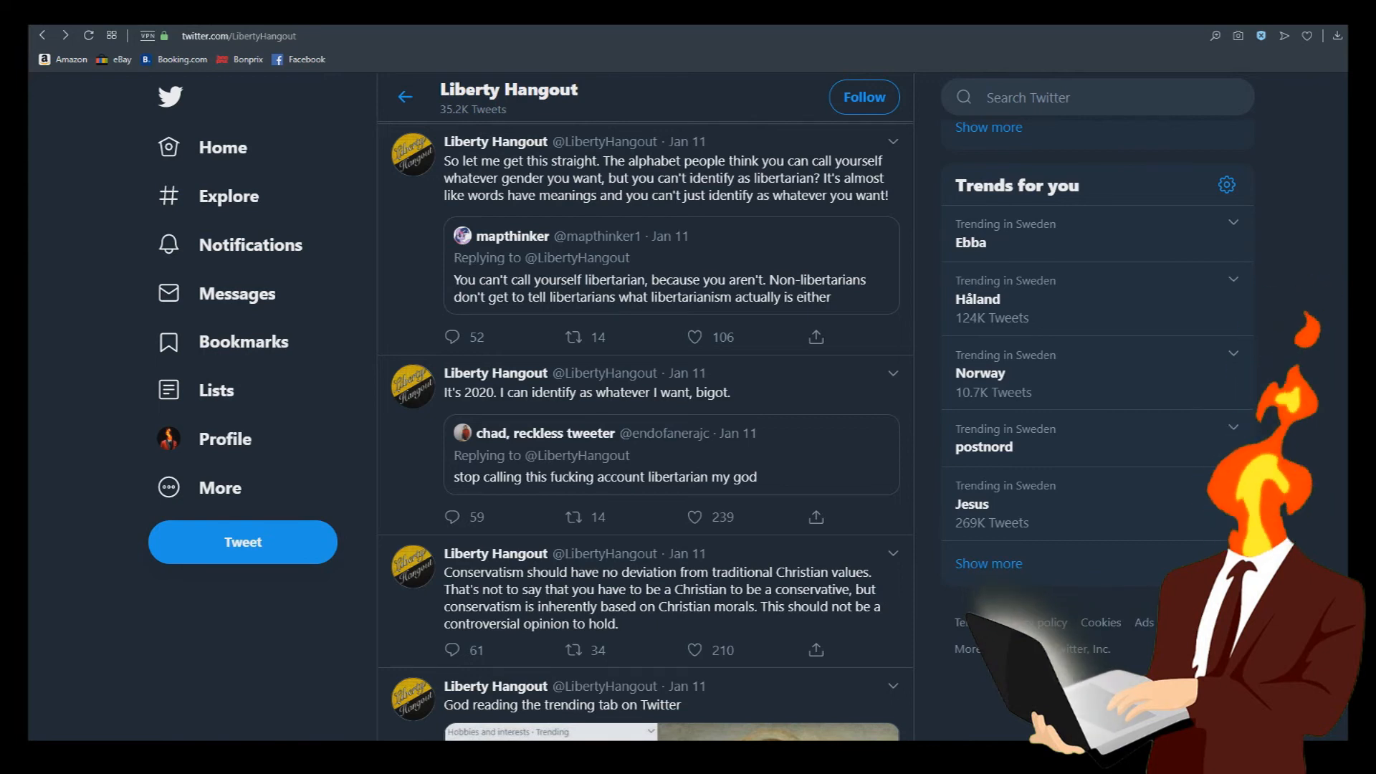
scroll("down", 3)
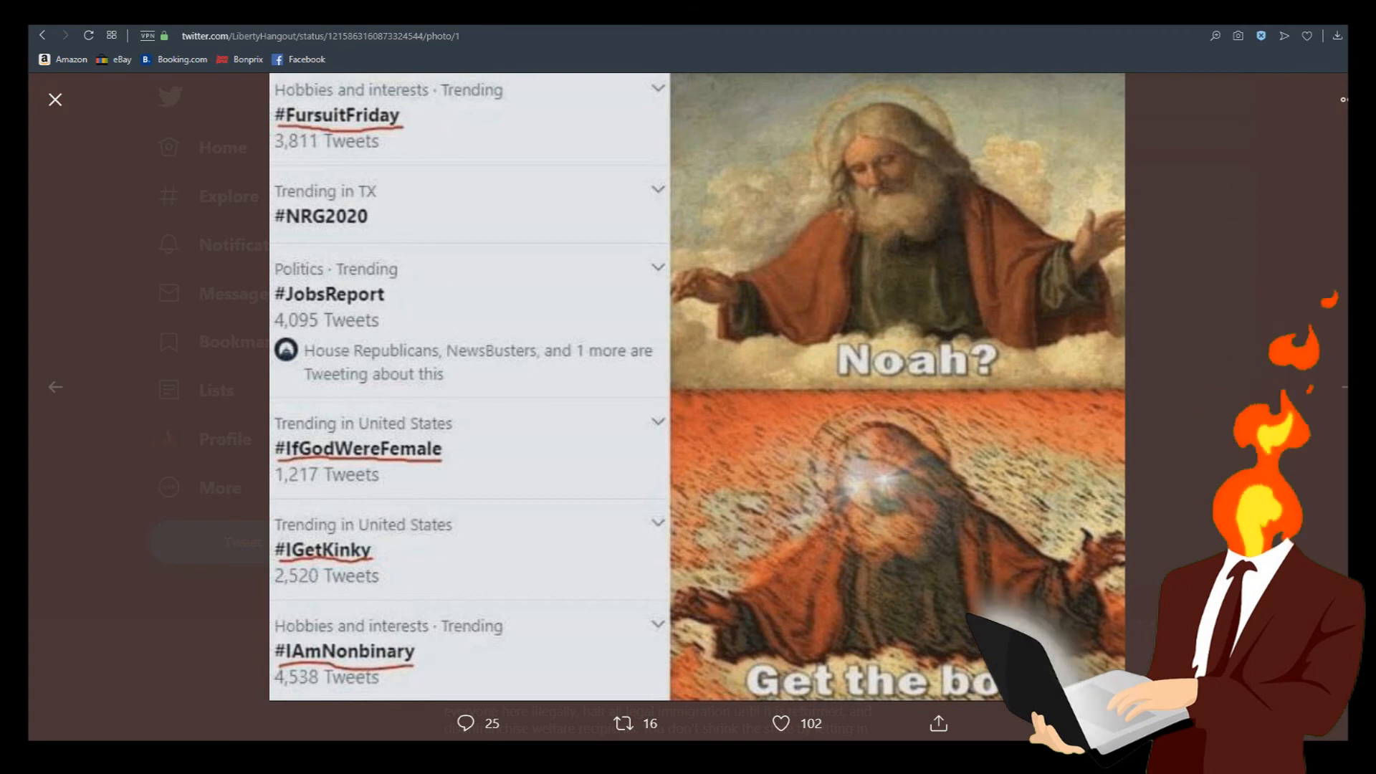
Close the enlarged meme image and return to the Jan 10 tweets
left_click(55, 99)
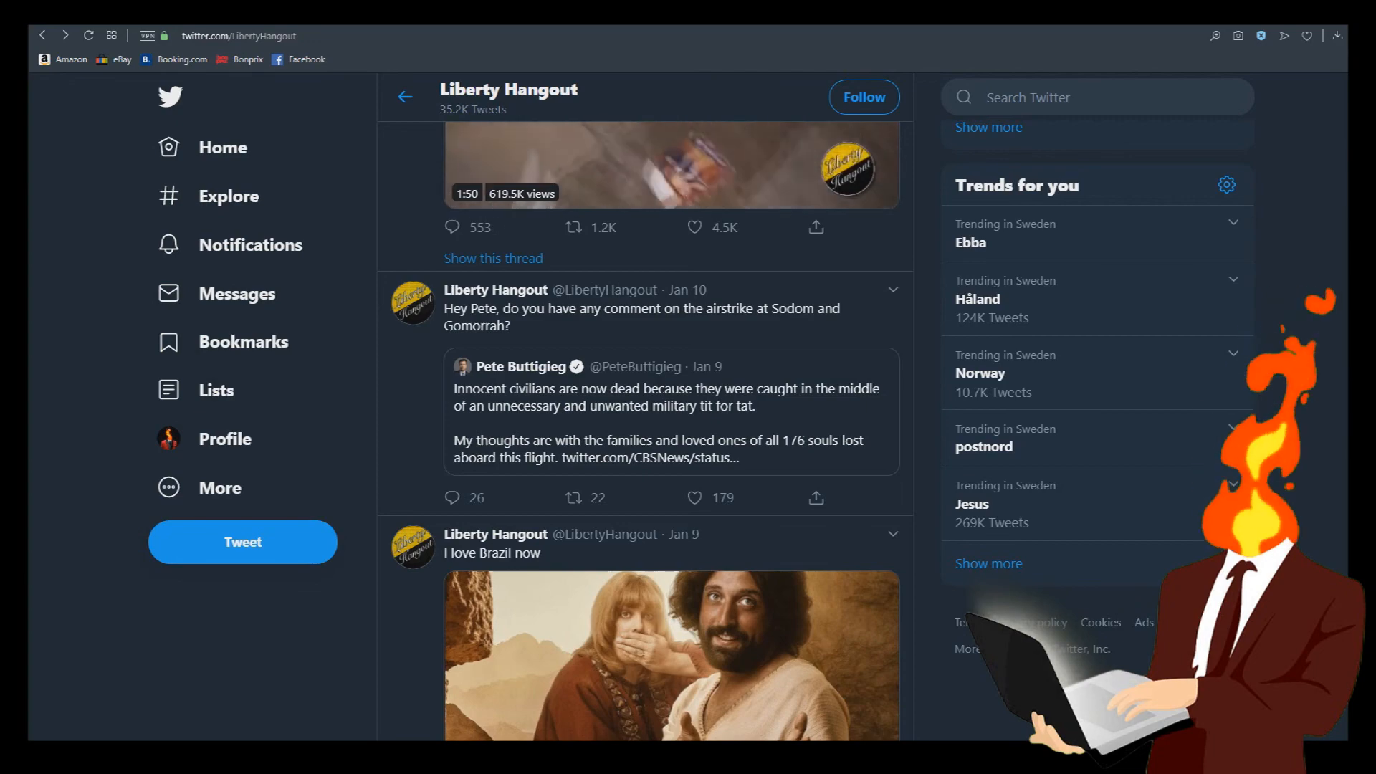
Scroll down to the Jan 4 tweets and the Elijah Schaffer retweet
scroll("down", 3)
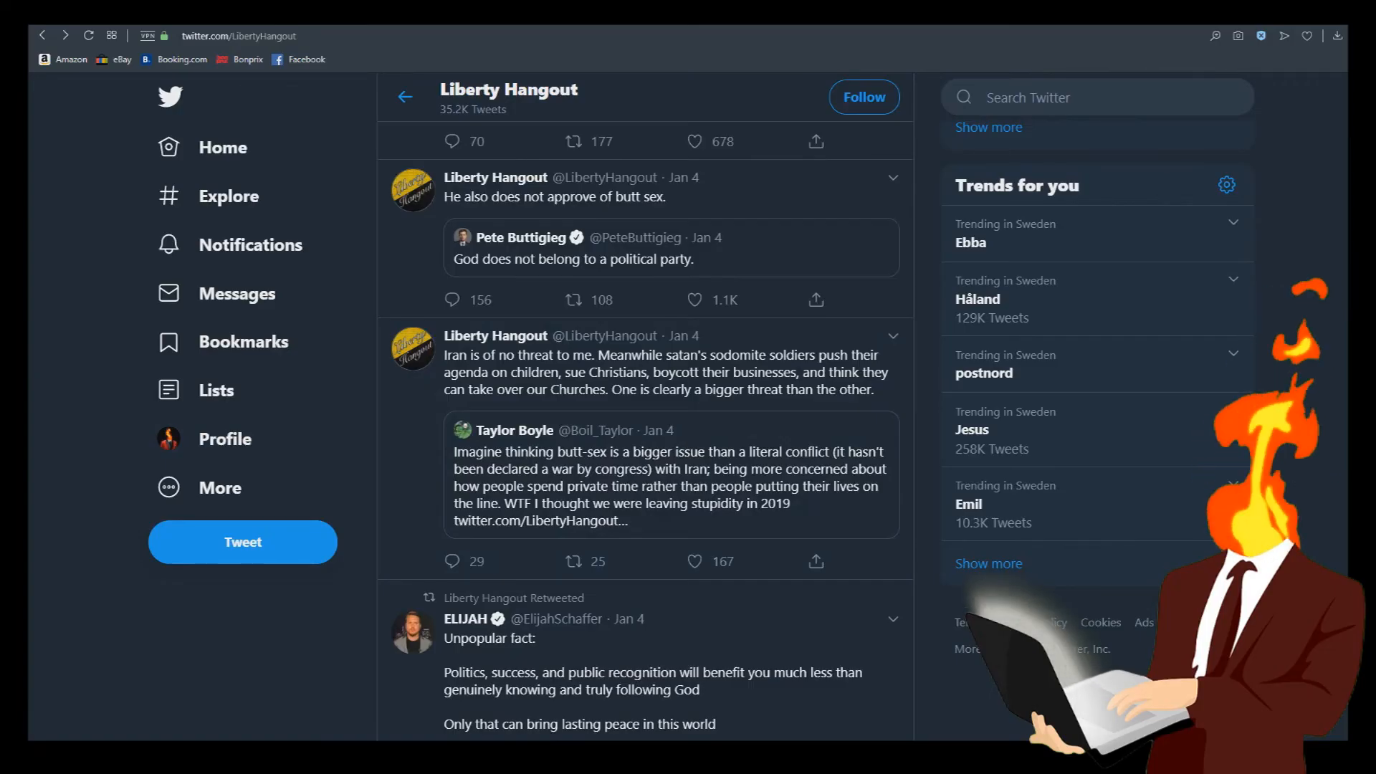